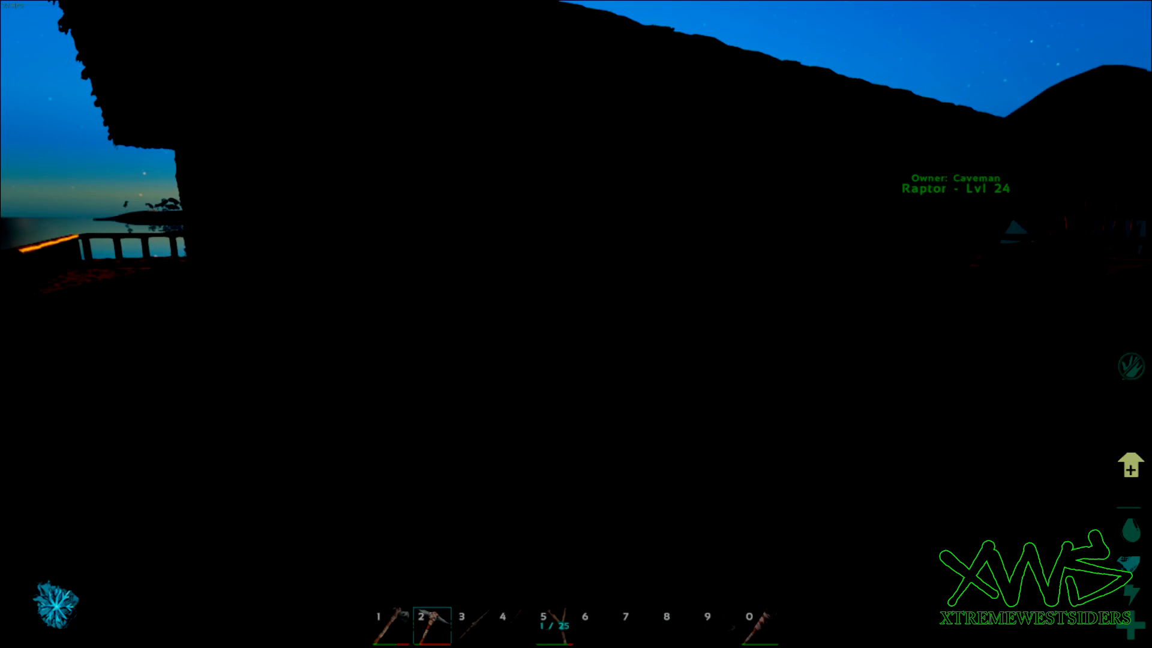
pyautogui.moveTo(576, 324)
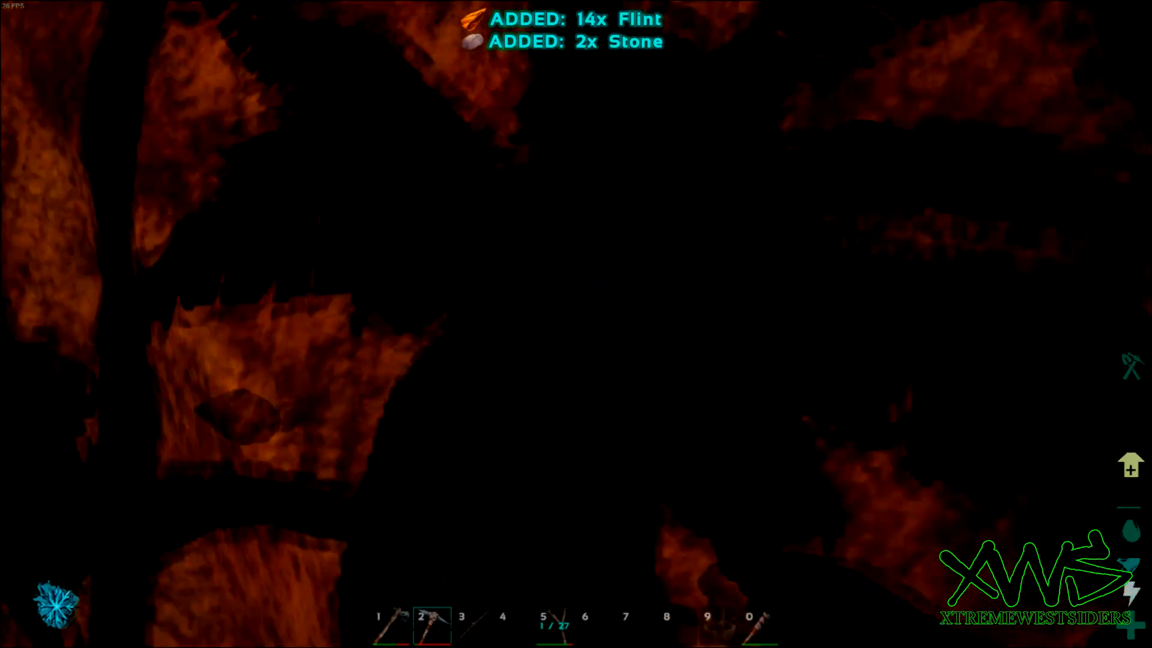
# - Look over the gathered resources in the survivor's inventory, then close it
pyautogui.press('i')
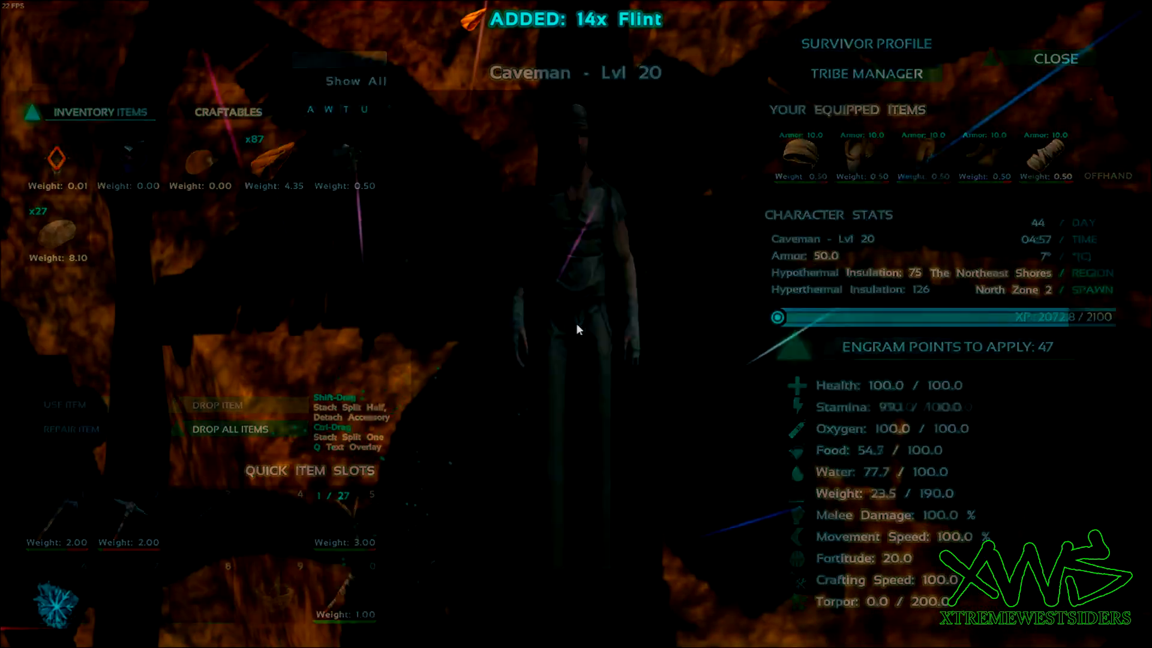
pyautogui.click(1055, 58)
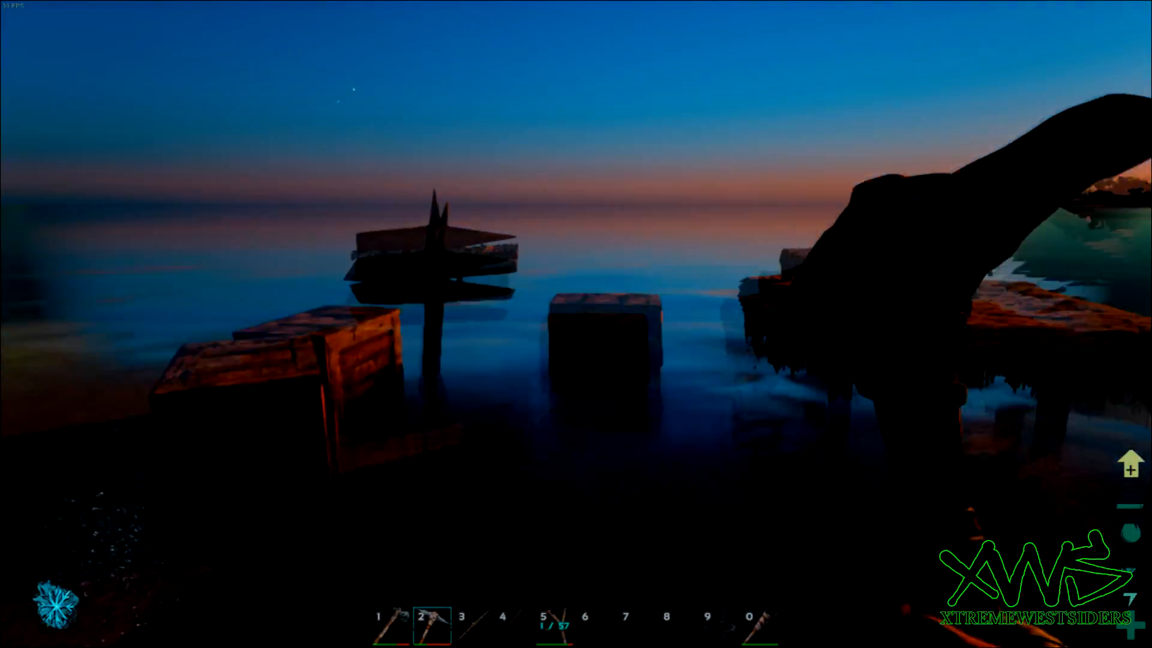
# - Harvest beach bushes for 96 fiber plus Tintoberry, Amarberry, Narcoberry and Mejoberry
pyautogui.press('e')
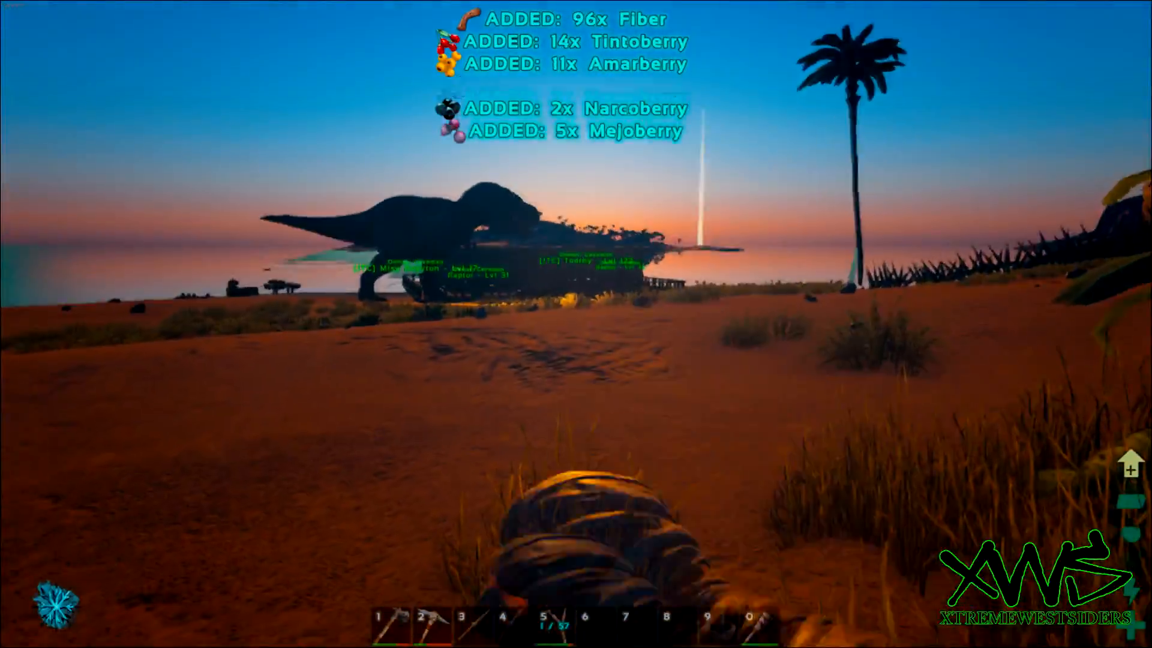
# - Craft an engram from the Craftables list in the survivor's inventory
pyautogui.press('i')
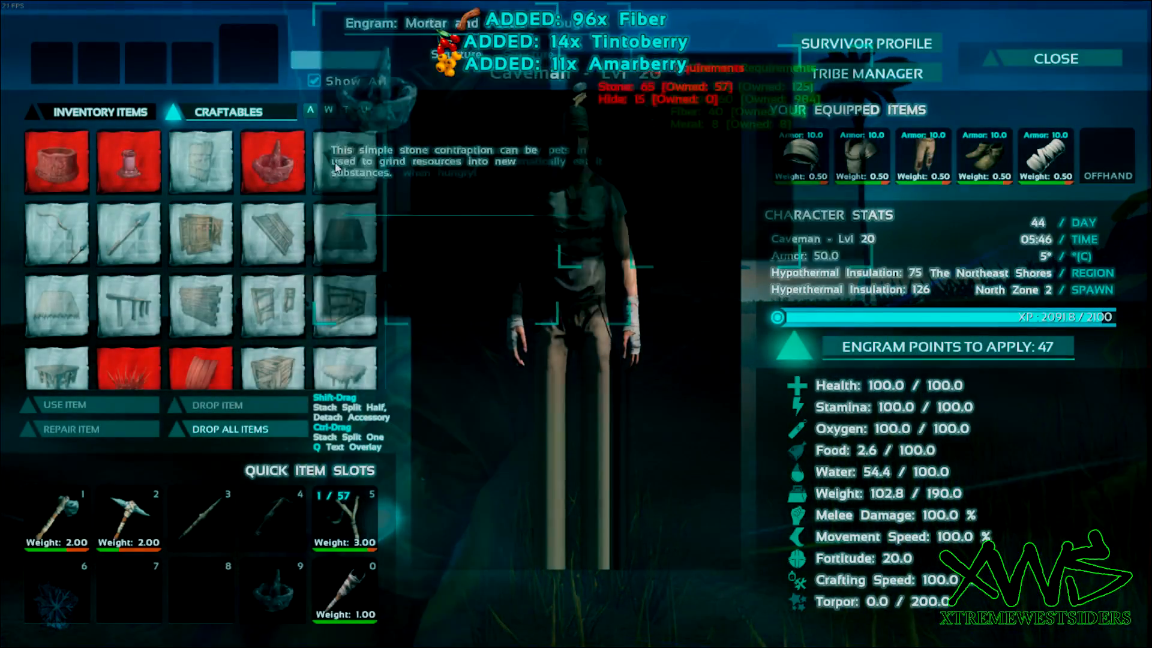
pyautogui.click(341, 160)
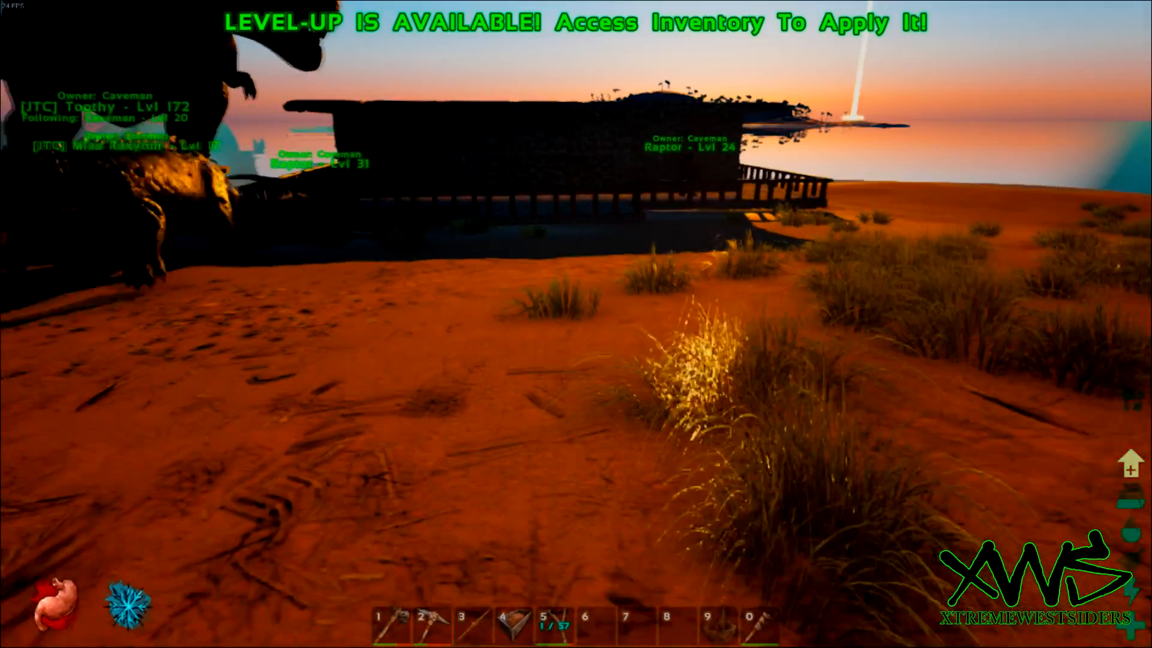
pyautogui.moveTo(576, 322)
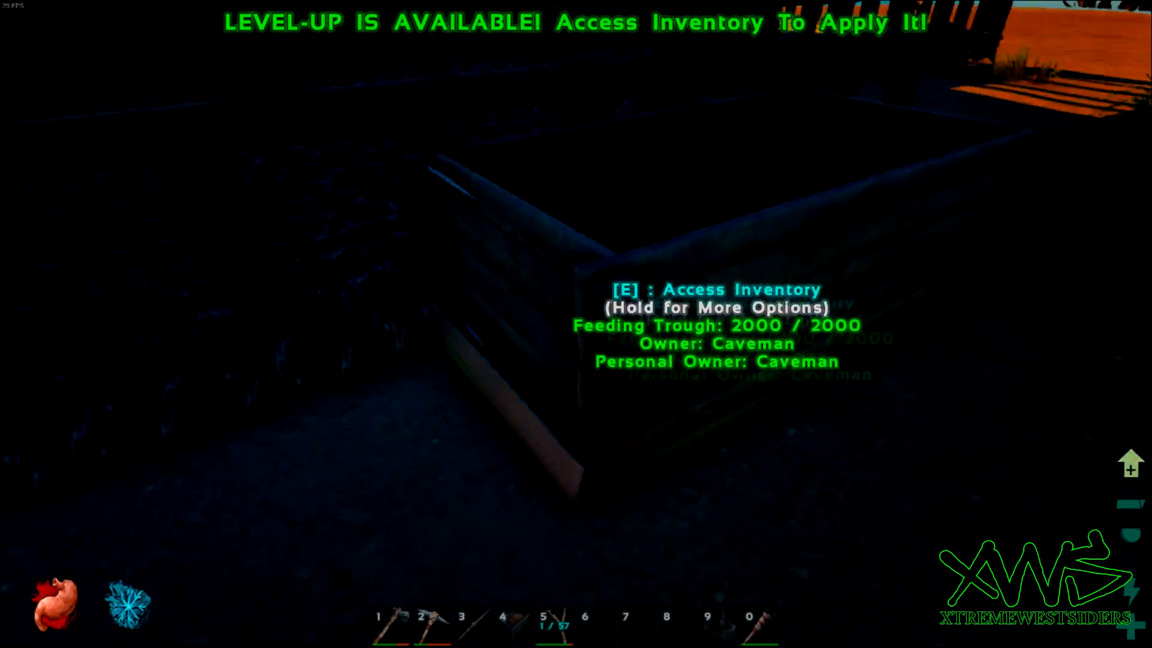
# - Check the feeding trough's contents and the level 31 Raptor's inventory
pyautogui.press('e')
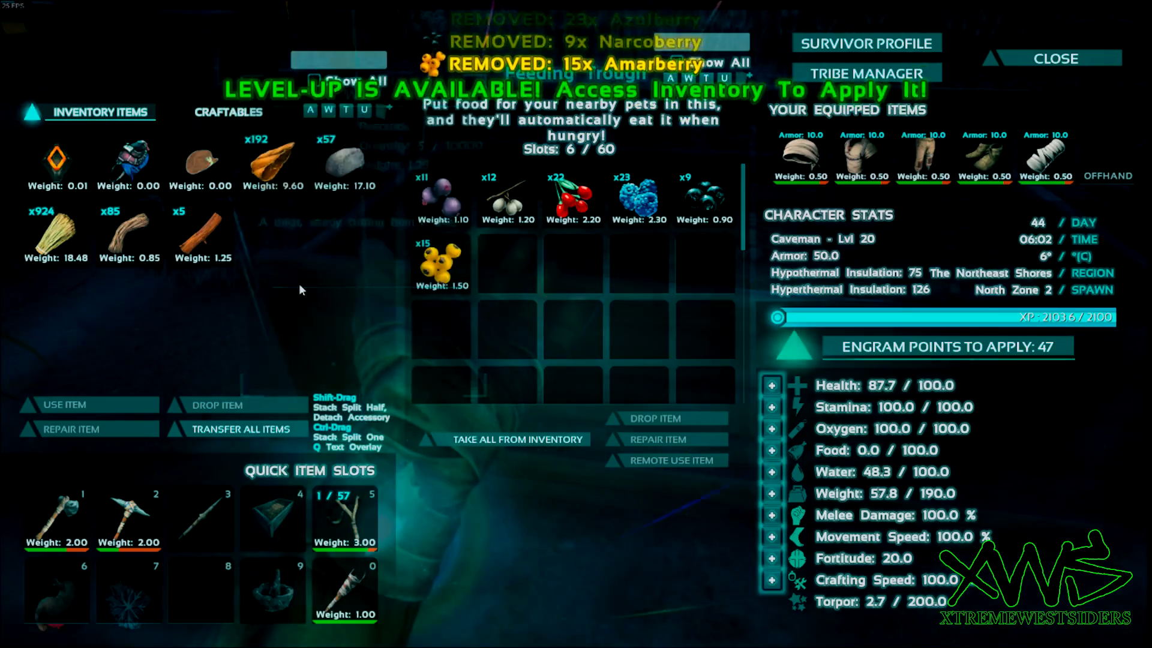
pyautogui.click(1054, 59)
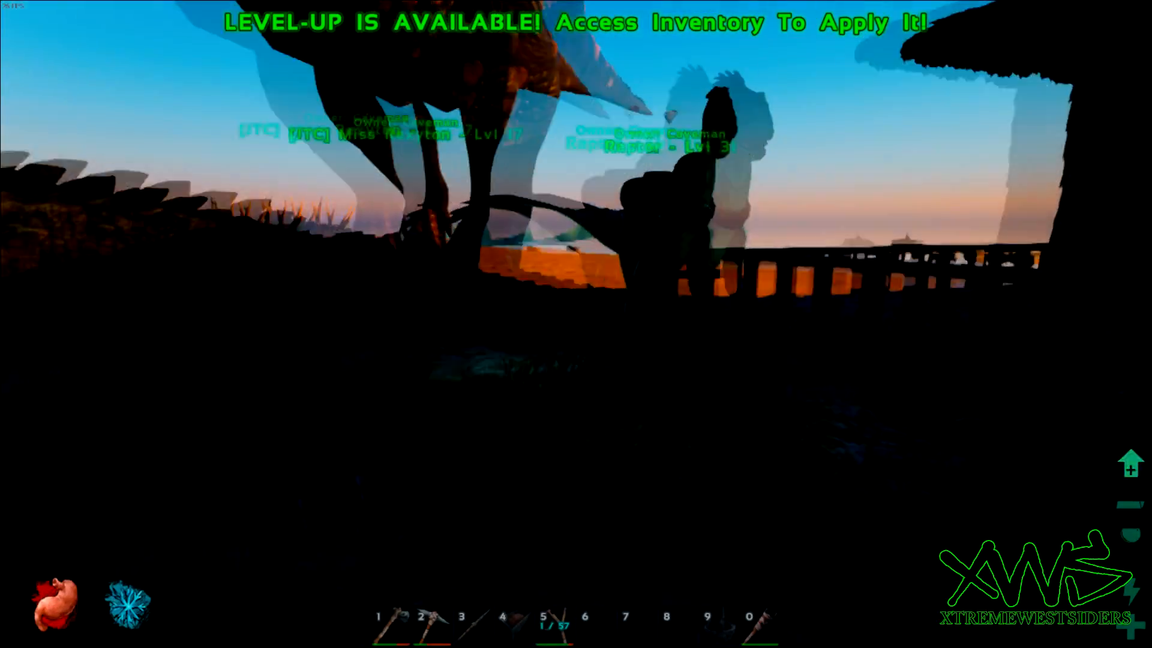
pyautogui.press('i')
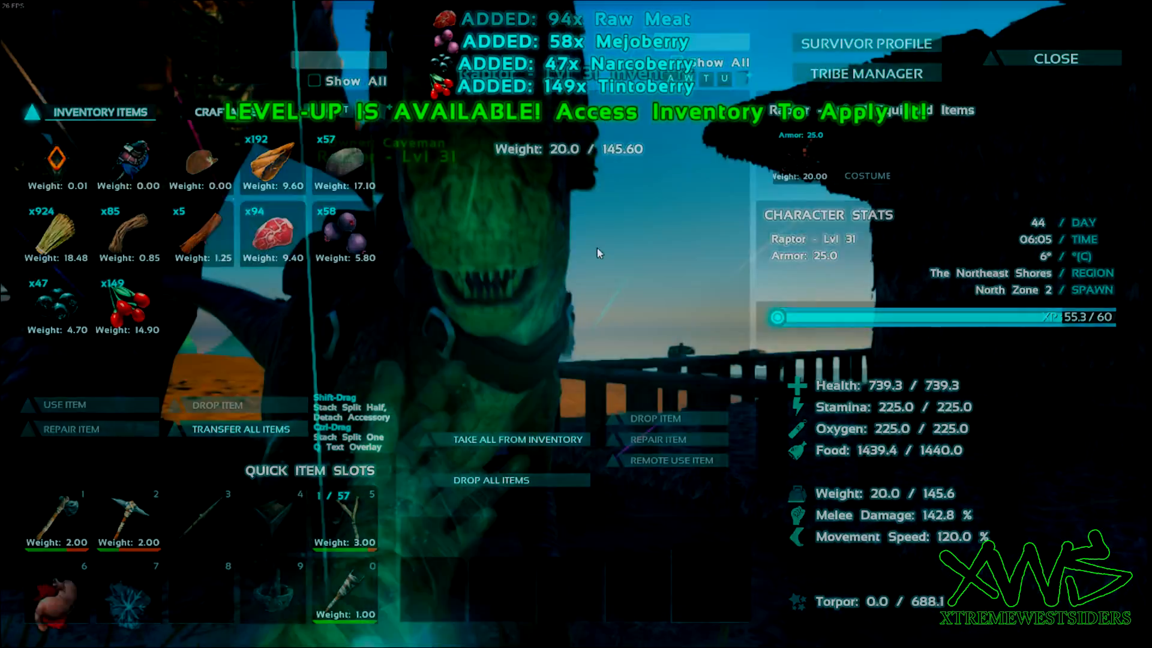
pyautogui.click(1055, 58)
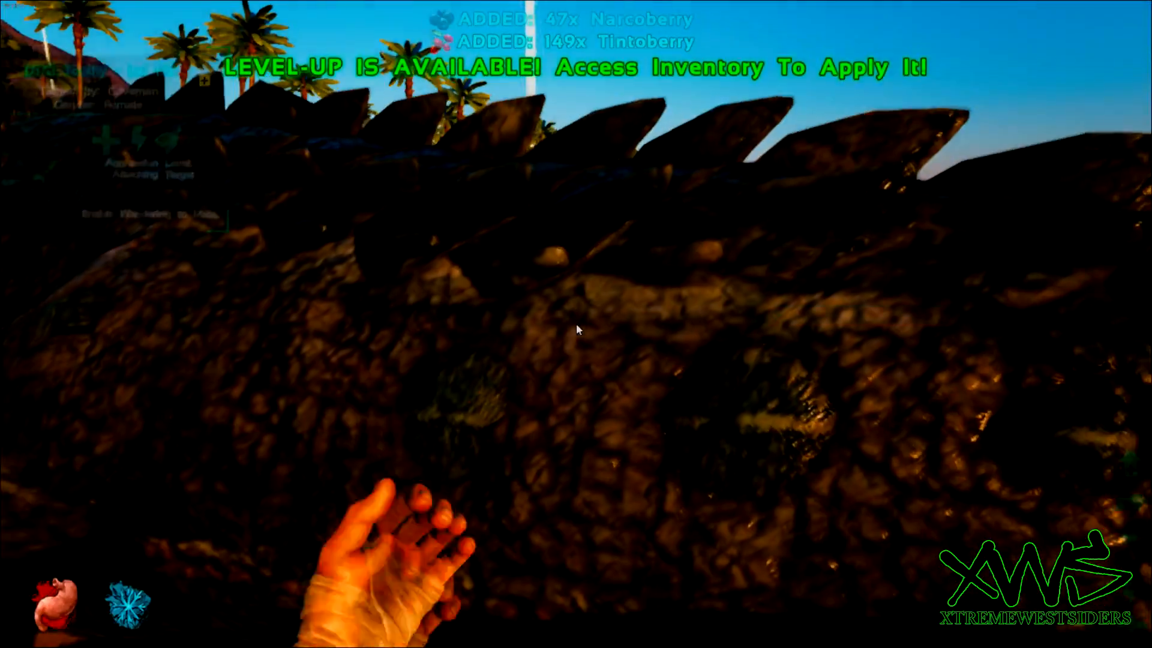
# - Collect berries and raw meat from the level 172 dino into the trough, totaling 318 meat
pyautogui.press('i')
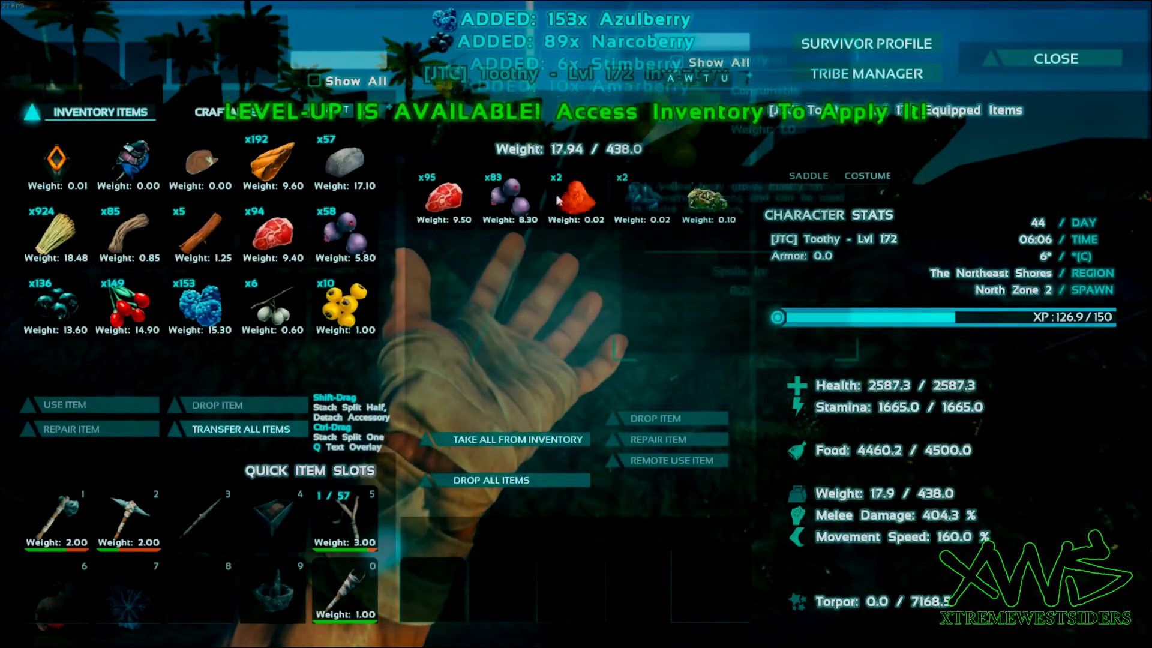
pyautogui.click(1059, 58)
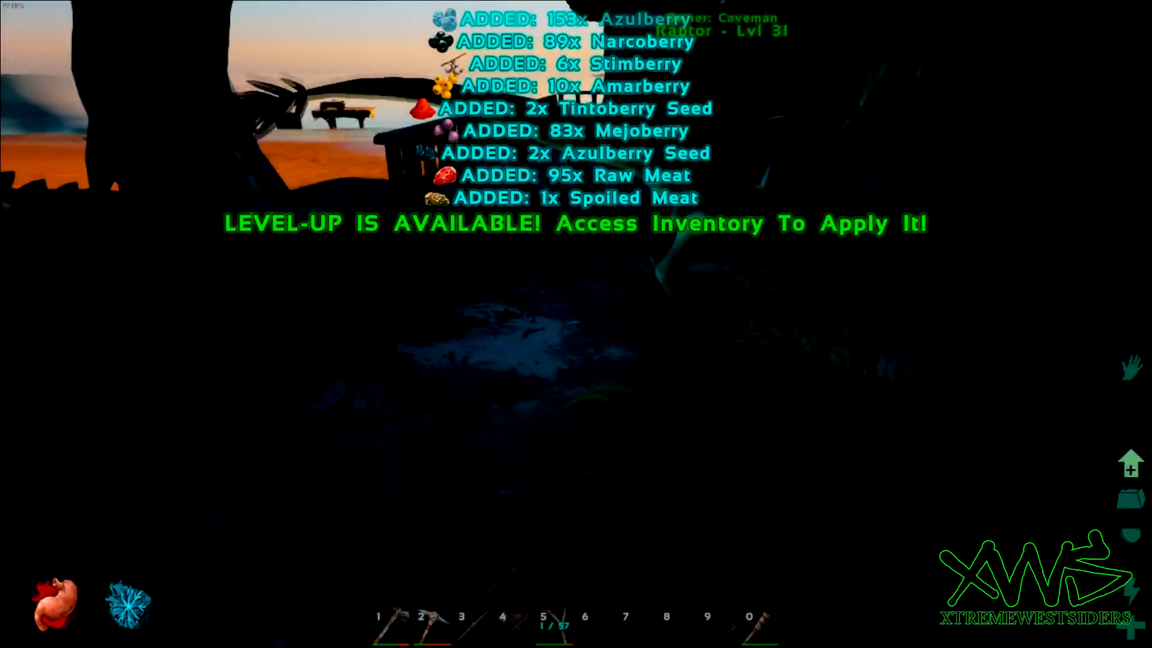
pyautogui.press('i')
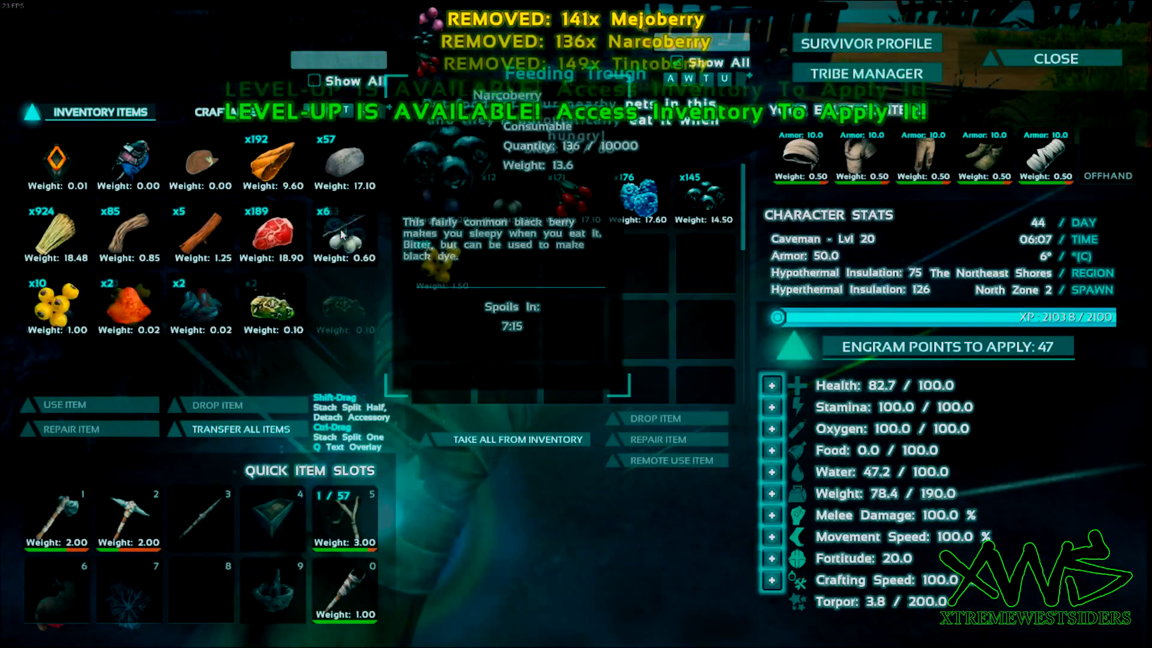
pyautogui.click(518, 439)
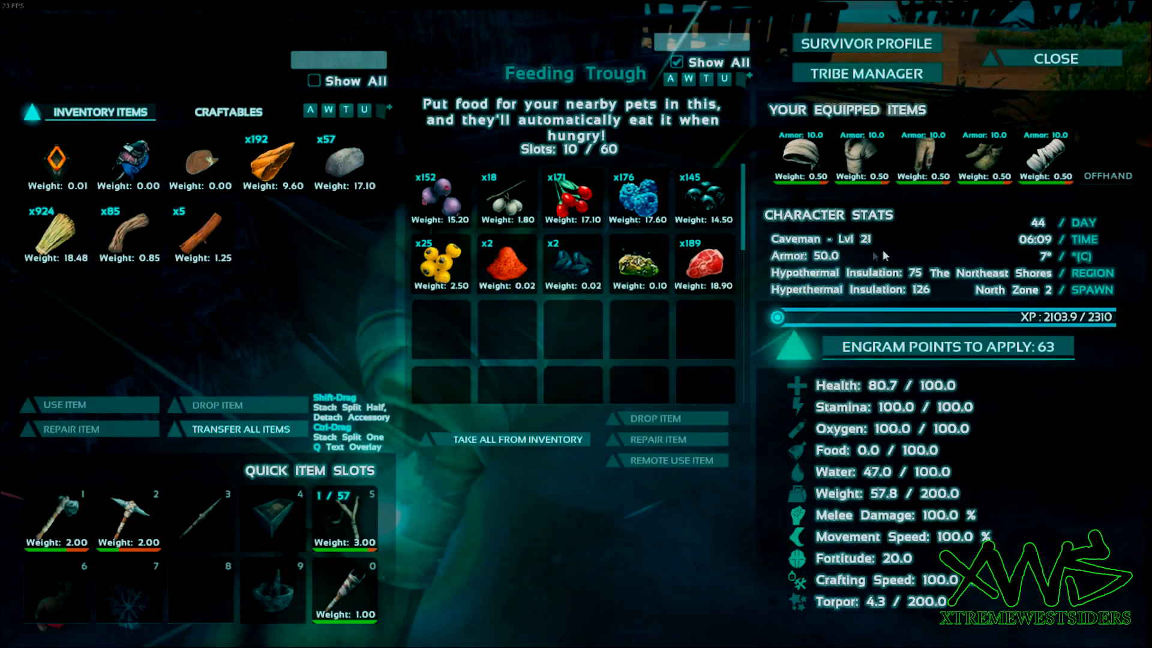
pyautogui.click(1056, 59)
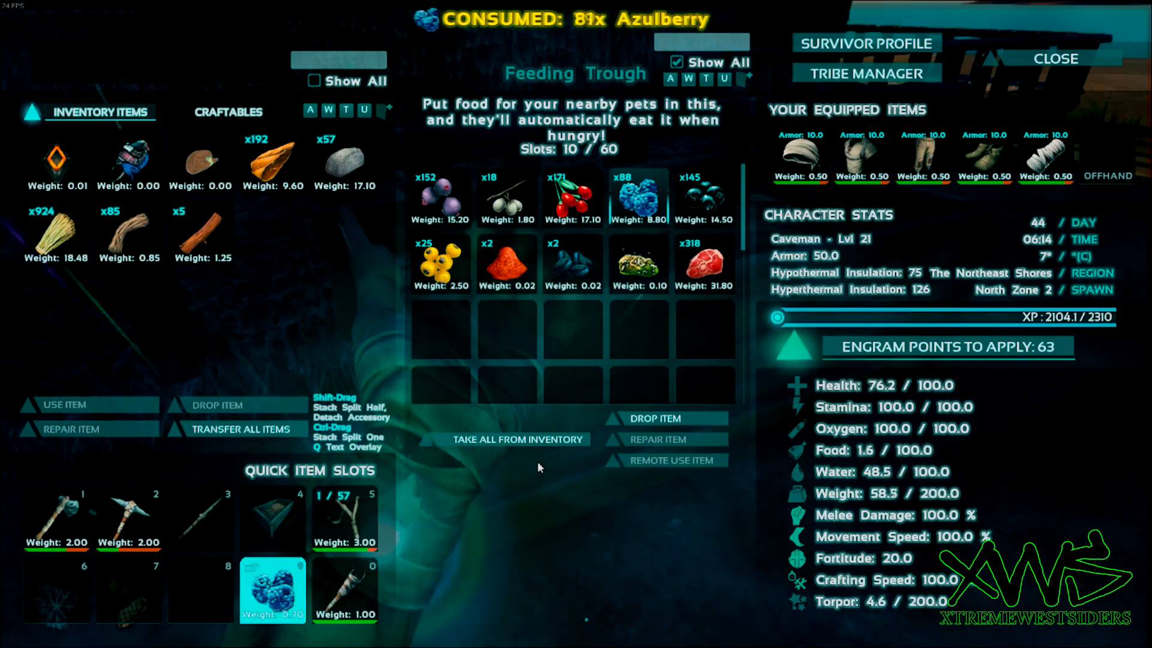
# - Close the trough and give the level 24 Raptor a stack of raw meat
pyautogui.click(1057, 58)
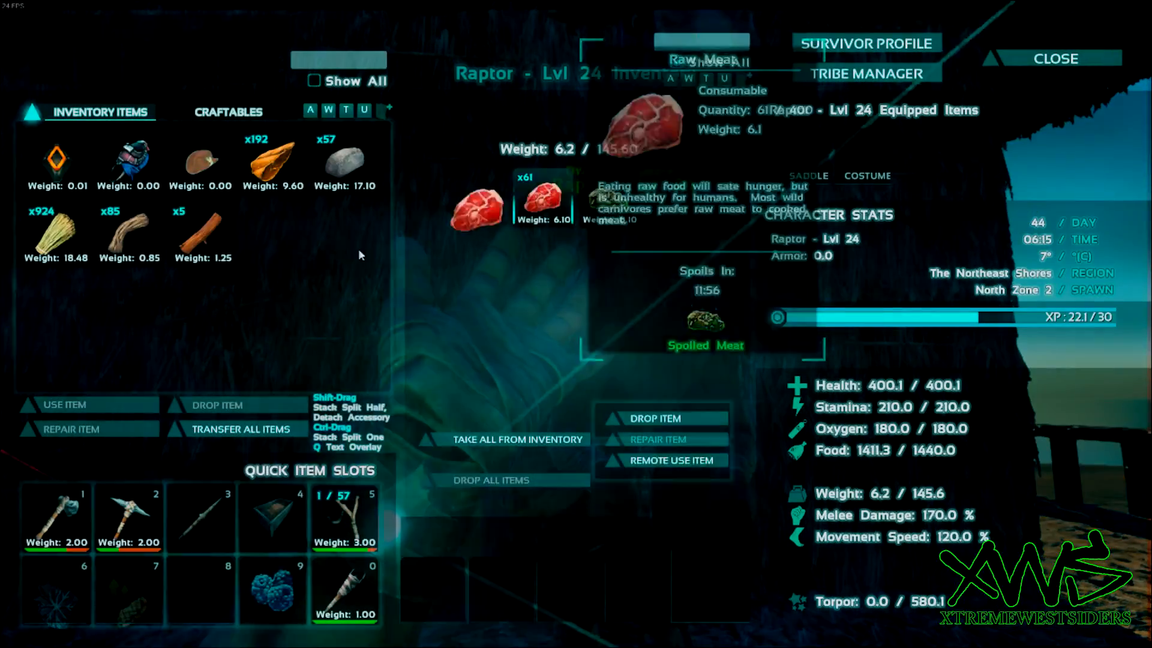
pyautogui.click(516, 439)
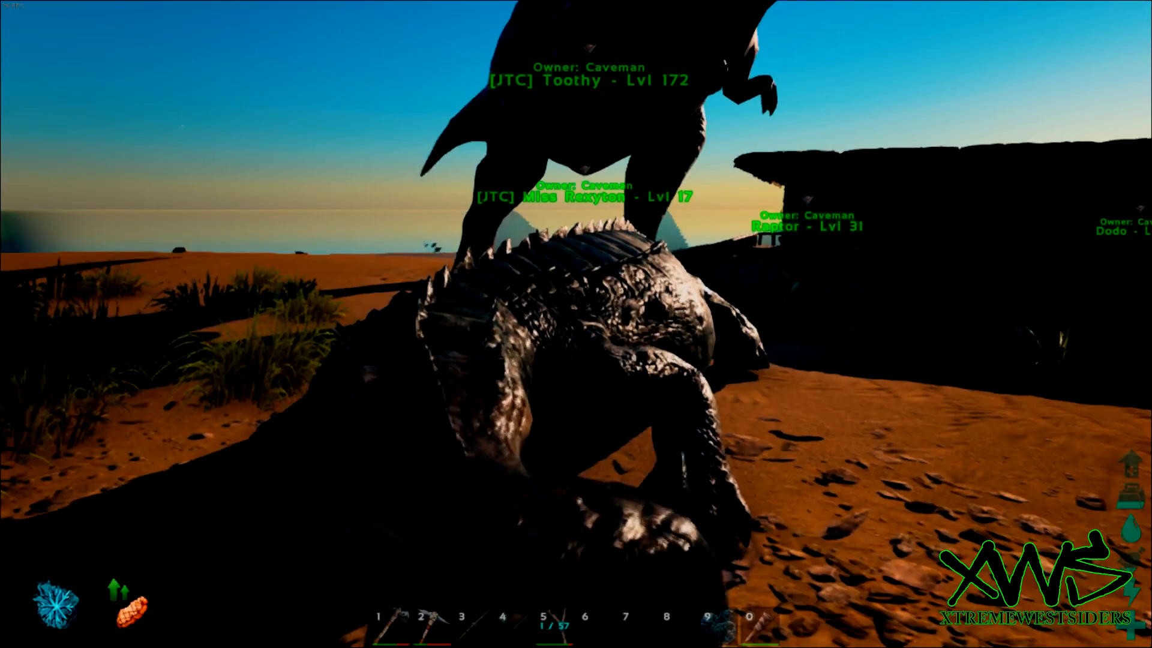
# - Check Toothy's Food stat in its inventory, then close it
pyautogui.press('i')
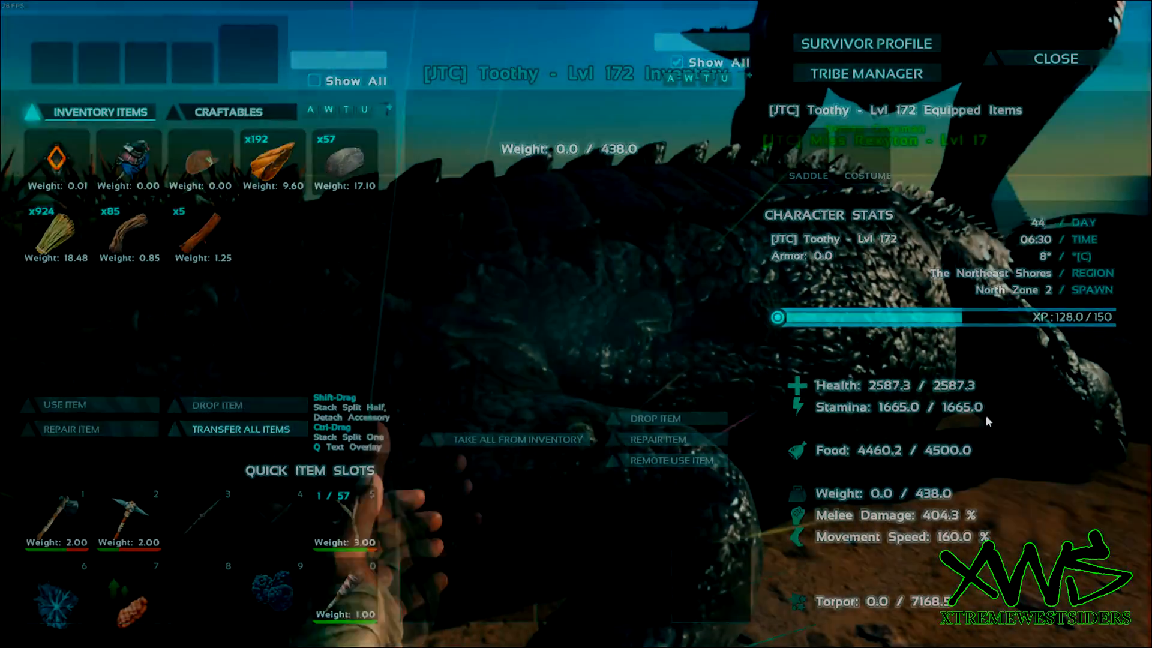
pyautogui.click(1059, 58)
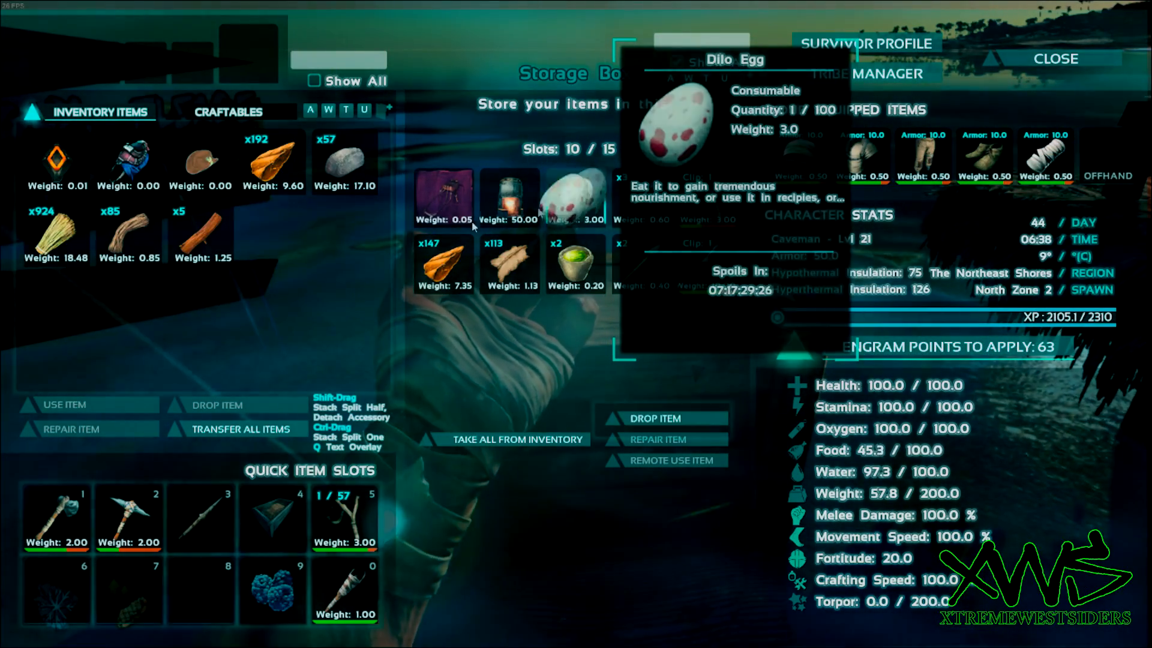
# - Close the Dilo Egg storage box and return to the 2000/2000 feeding trough
pyautogui.click(1054, 58)
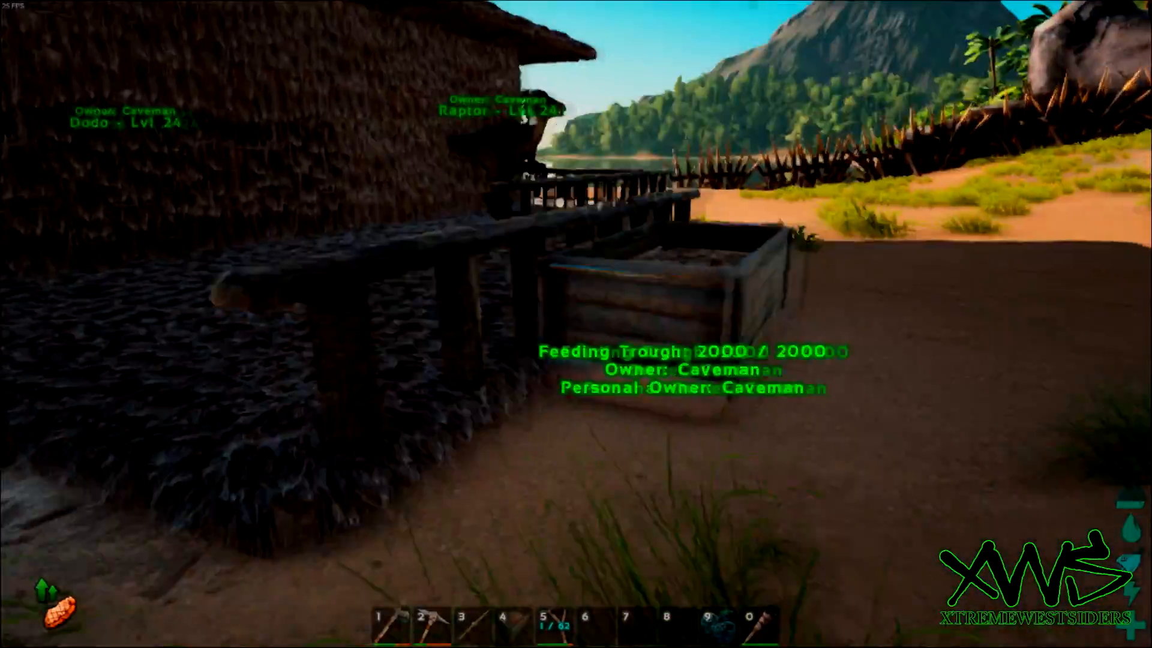
# - Stash the Longgrass and Mejoberry seeds and open the crossbow-and-arrows storage box
pyautogui.press('e')
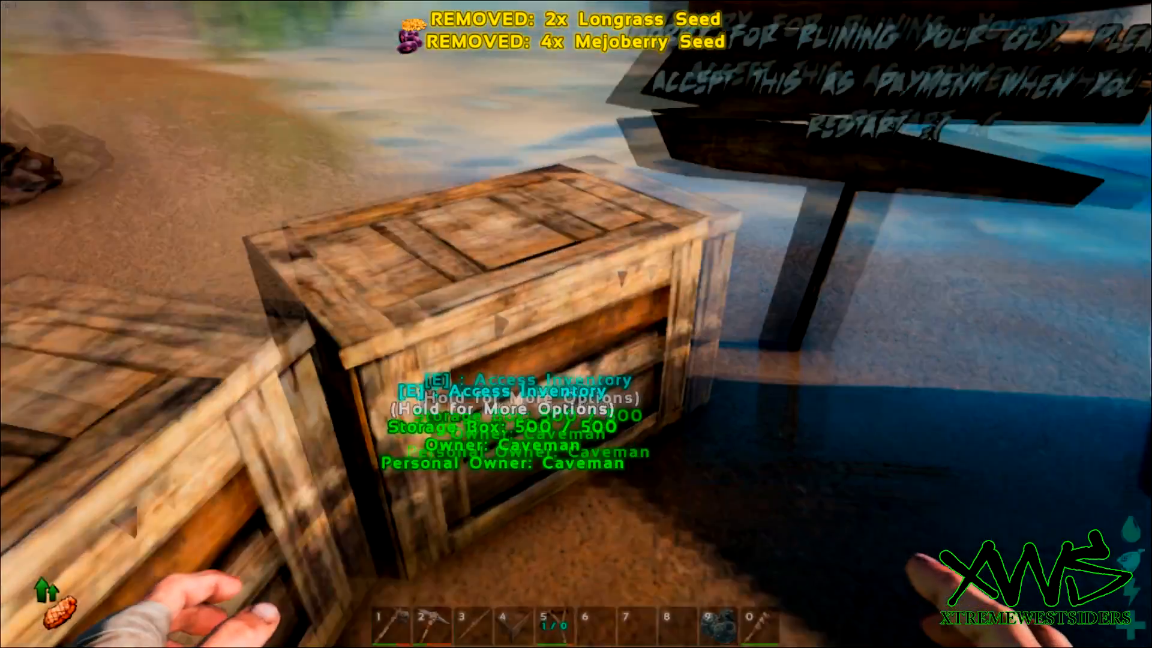
pyautogui.press('e')
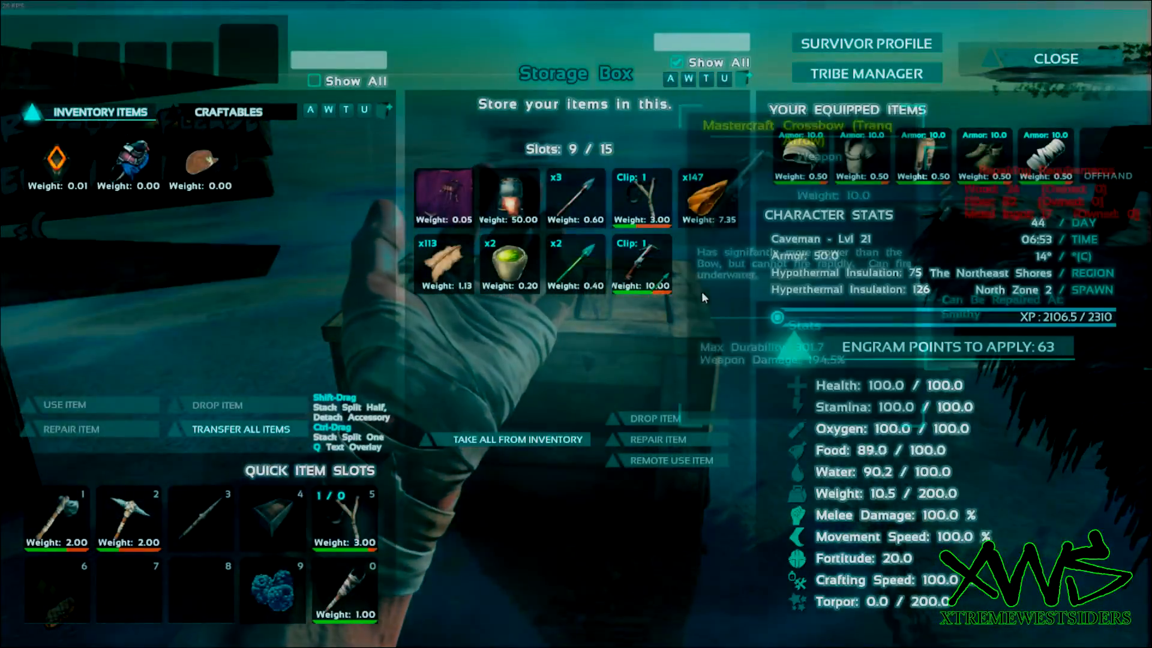
# - Take the Dino Glasses Skin from storage and put it on the level 31 Raptor
pyautogui.click(1059, 58)
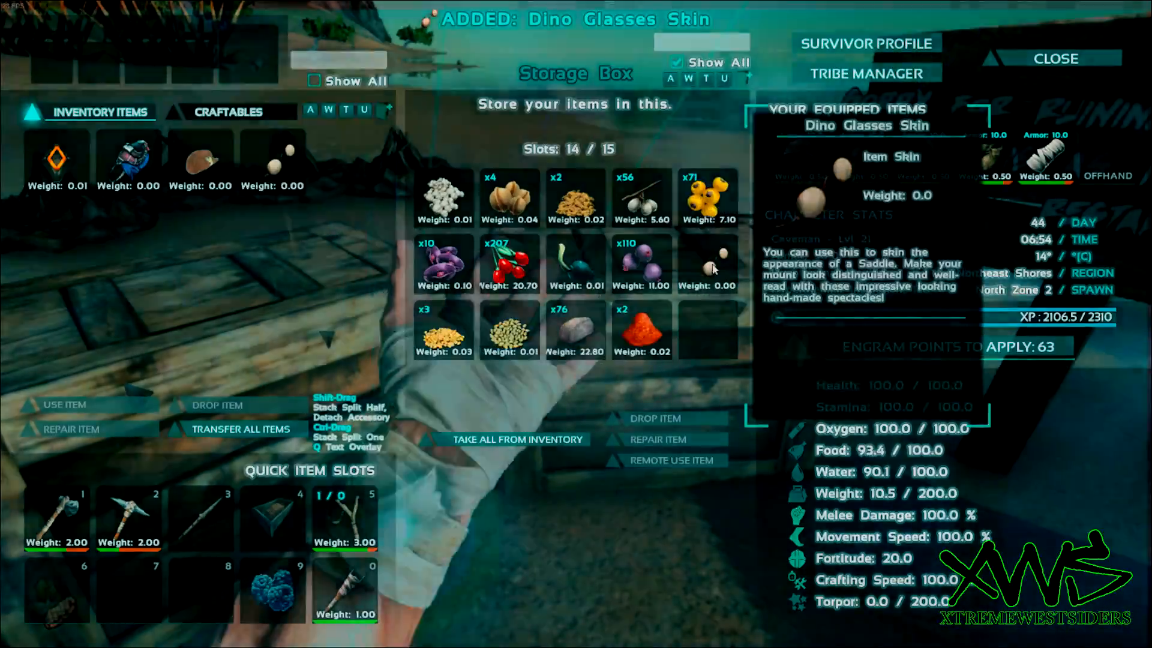
pyautogui.click(1057, 57)
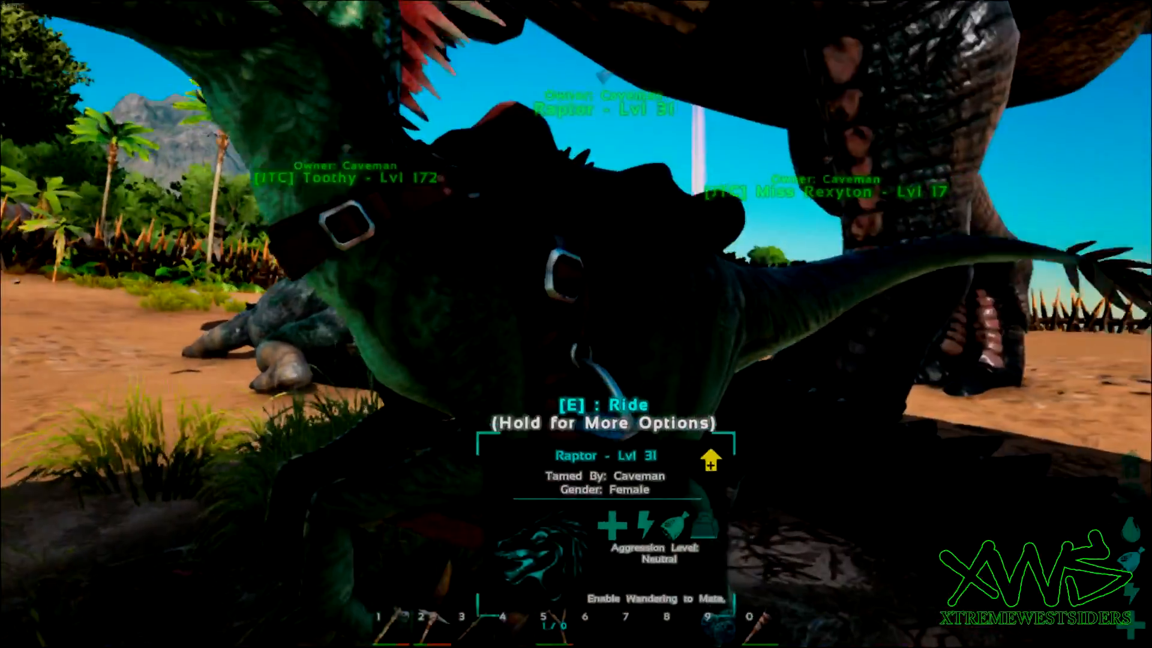
pyautogui.press('e')
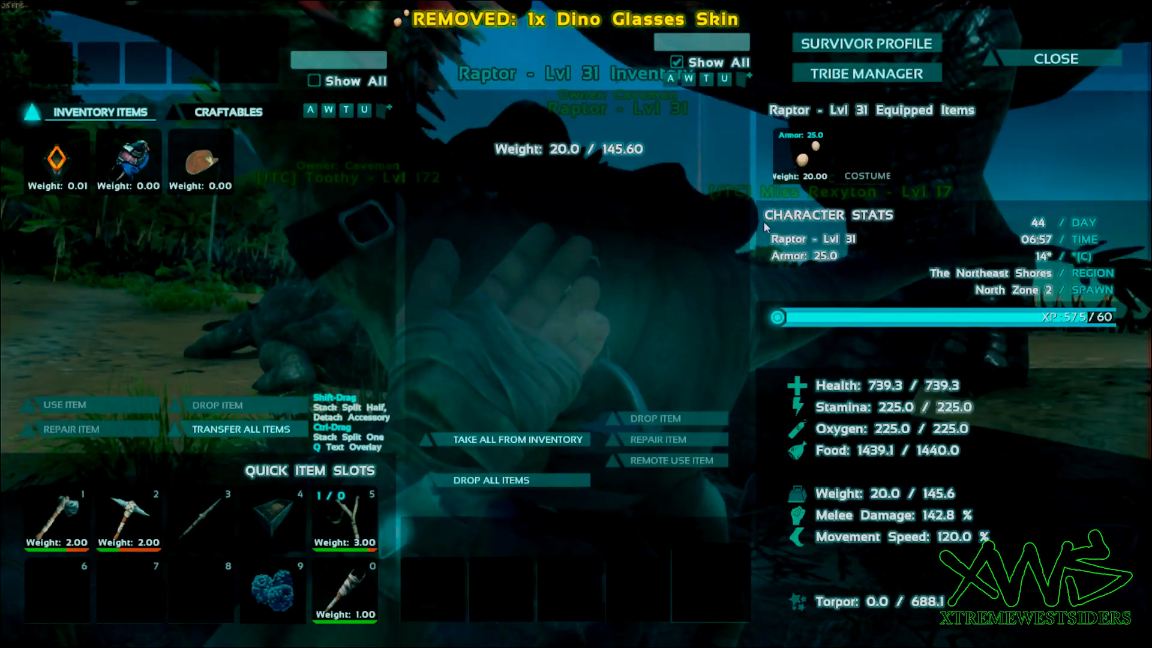
# - Take the crossbow, three Stone Arrows and two Narcotics, leaving five stacks in storage
pyautogui.click(1054, 57)
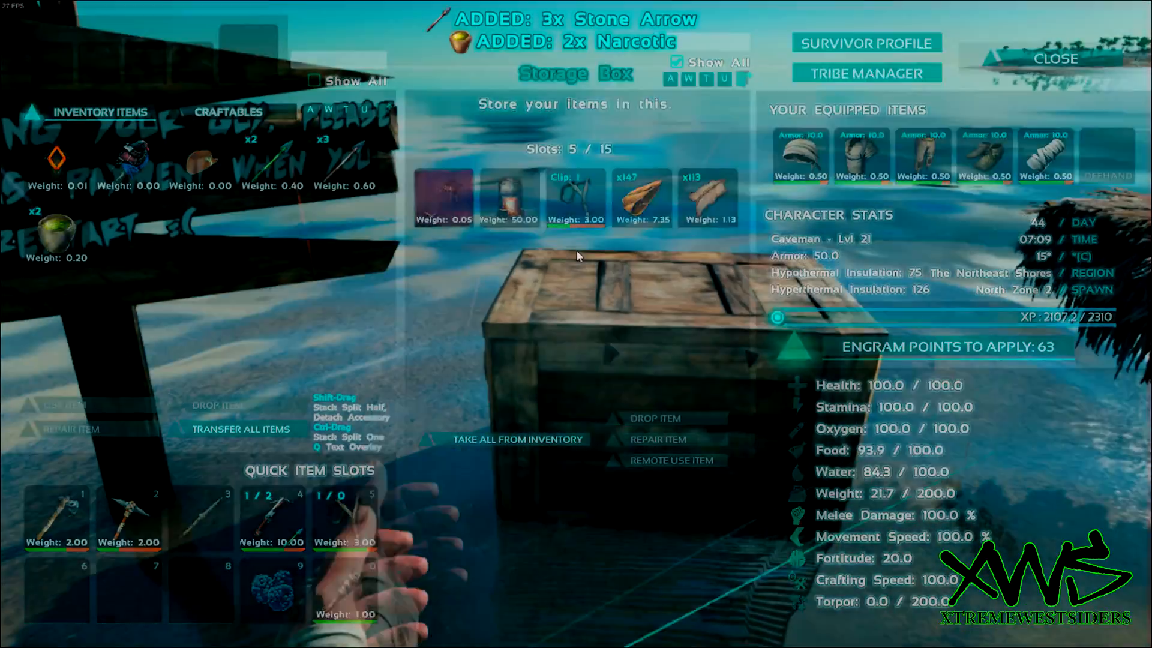
# - Close the storage box and spend engram points to learn the Tranq Arrow engram
pyautogui.click(1054, 58)
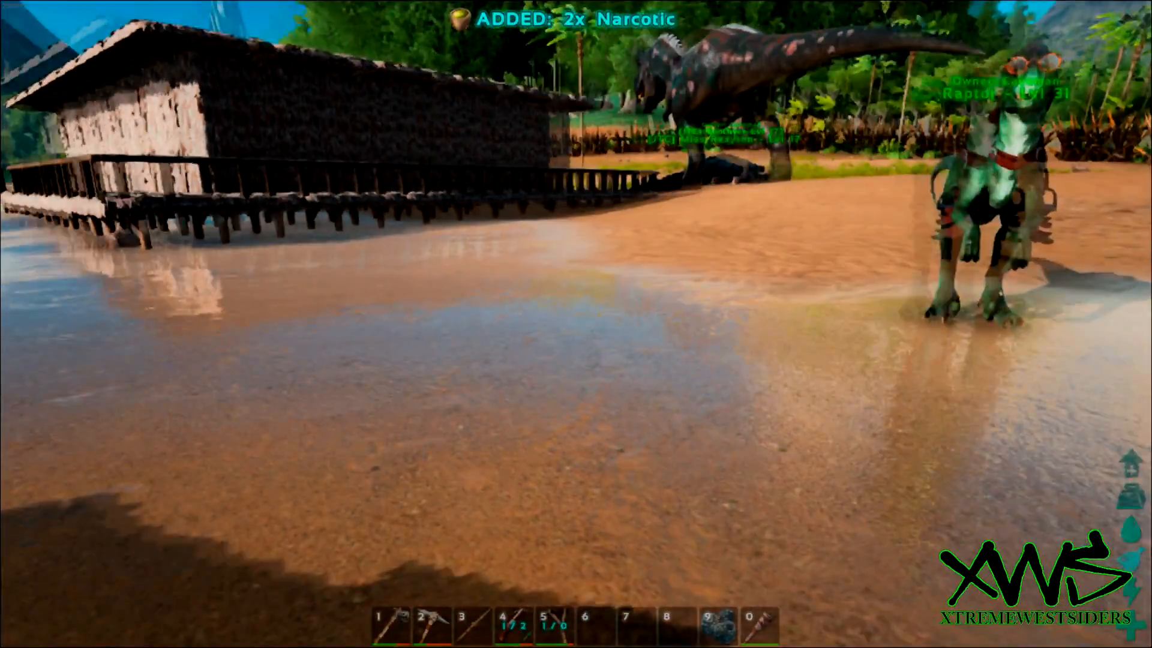
pyautogui.press('i')
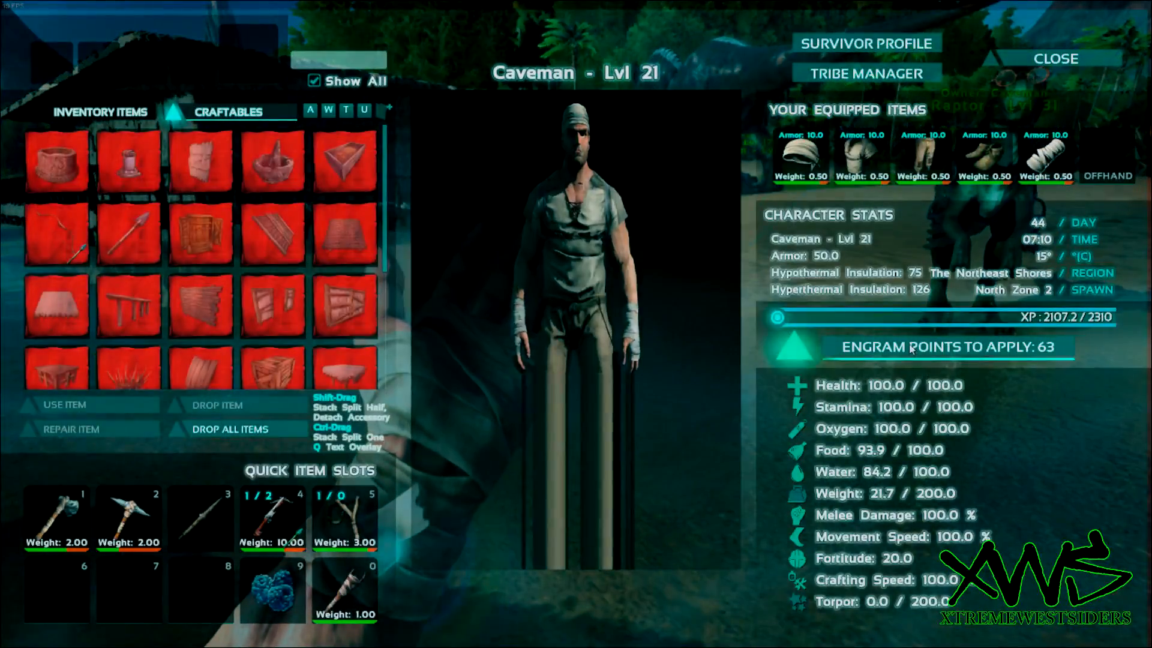
pyautogui.click(911, 348)
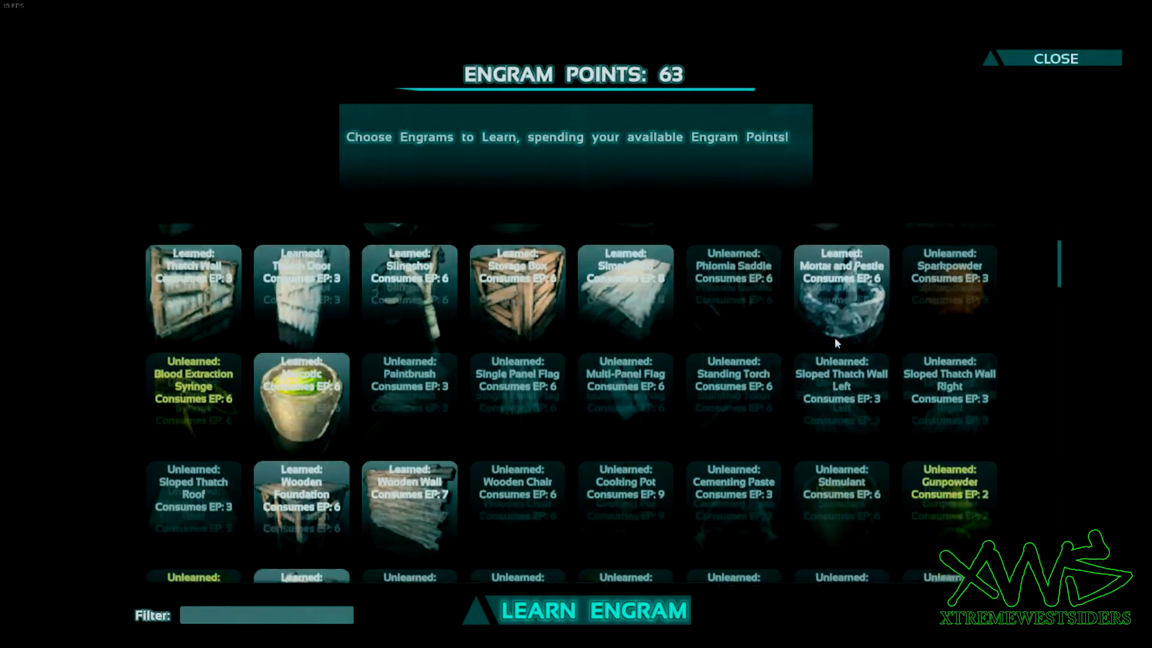
pyautogui.scroll(-3)
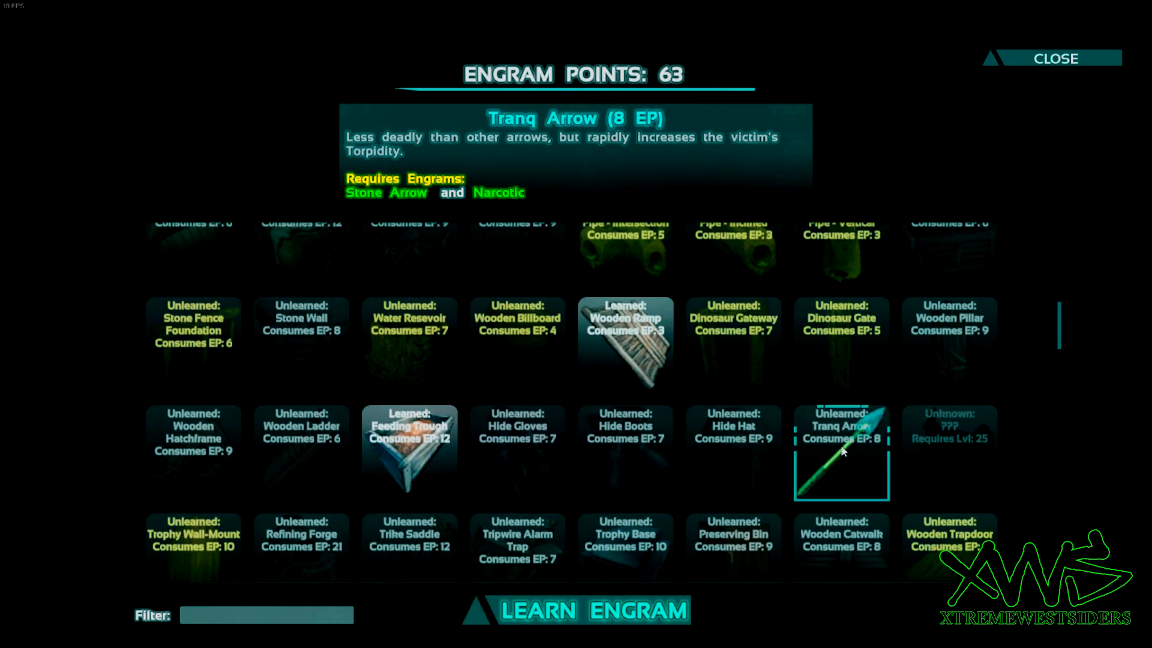
pyautogui.click(574, 612)
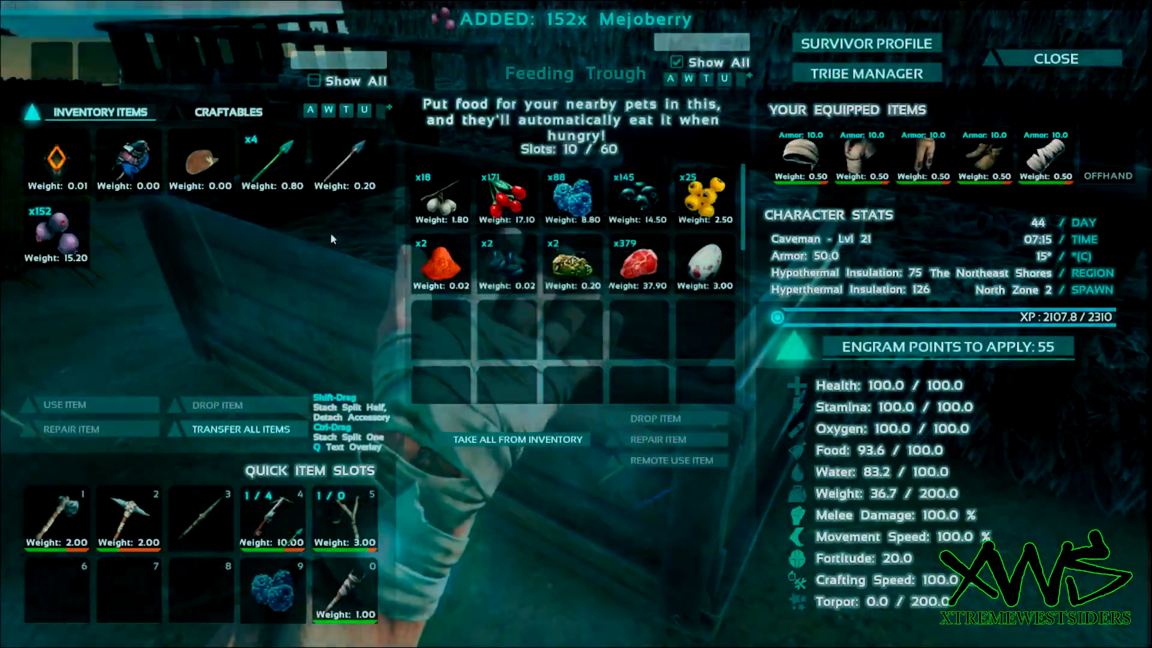
# - Close the feeding trough once the 152 Mejoberries are in your inventory
pyautogui.click(1059, 58)
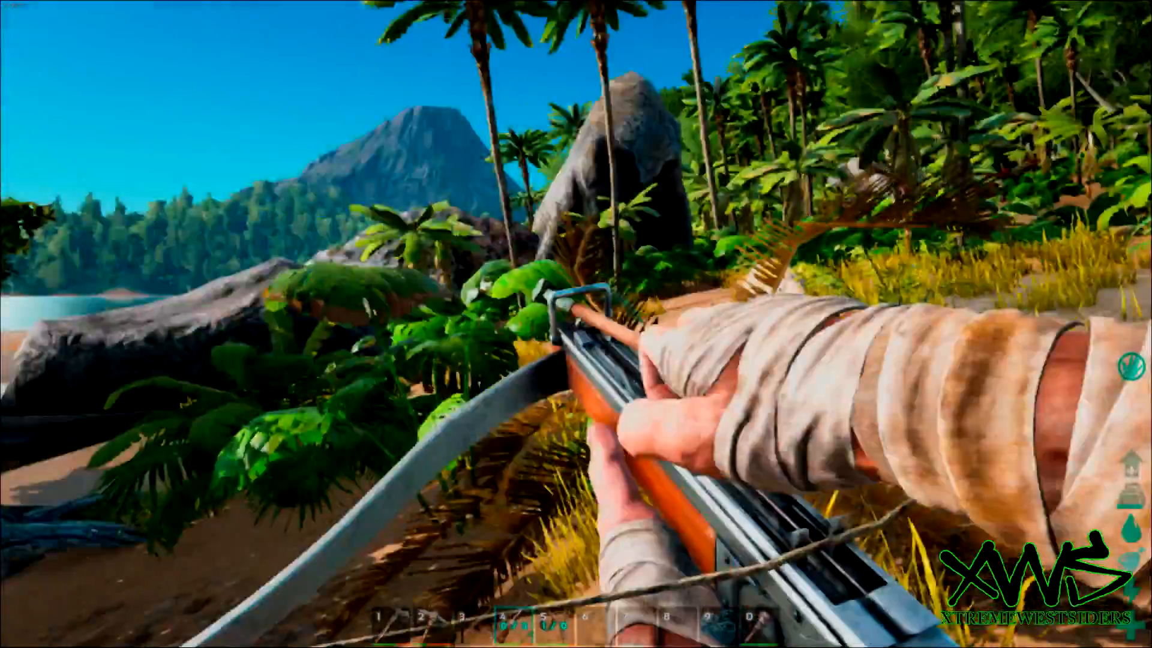
# - Fire a Tranq Arrow from the crossbow at the wild Trike
pyautogui.click(576, 324)
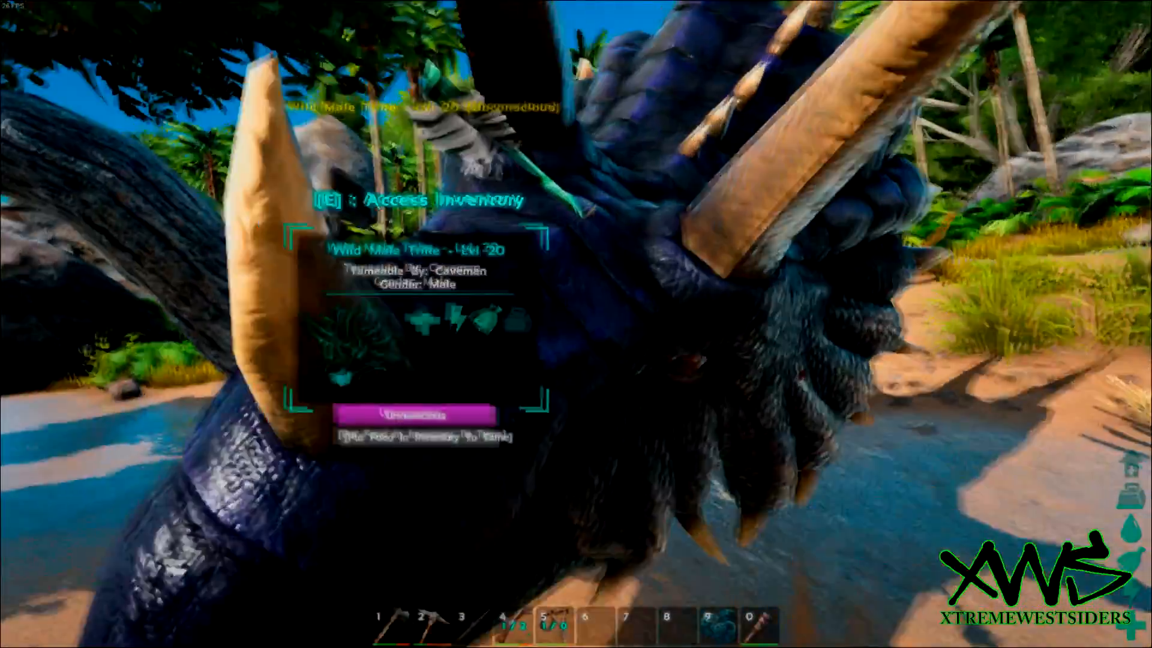
# - Access the unconscious level 20 male Trike's inventory
pyautogui.press('e')
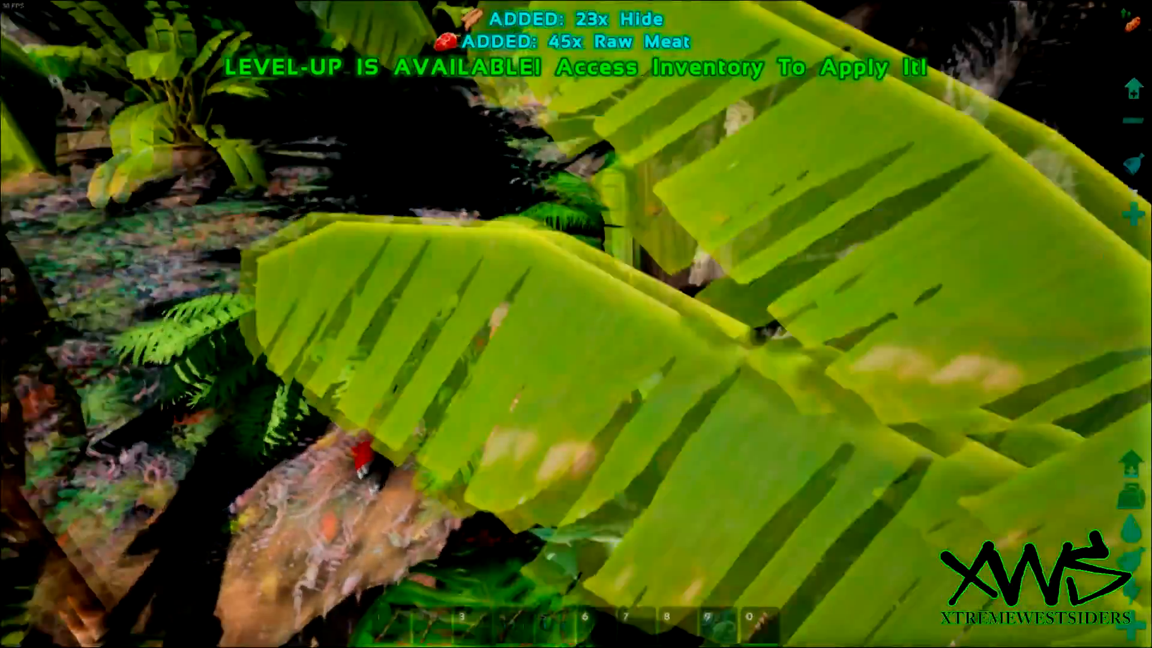
# - Open the inventory to apply the pending level-up
pyautogui.press('i')
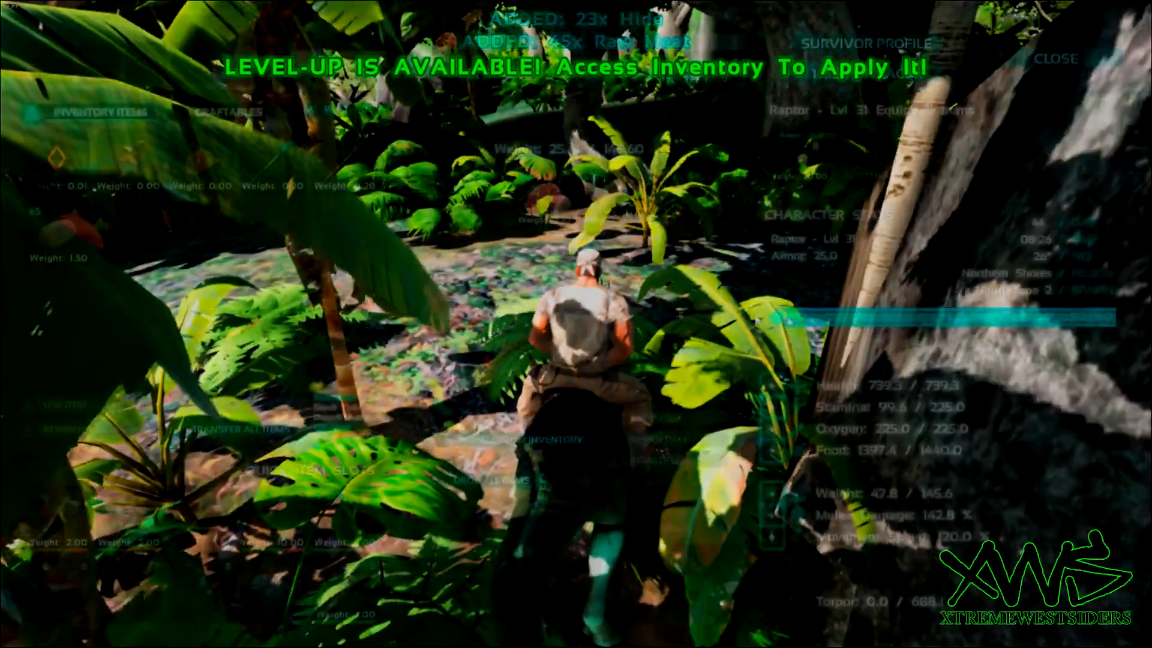